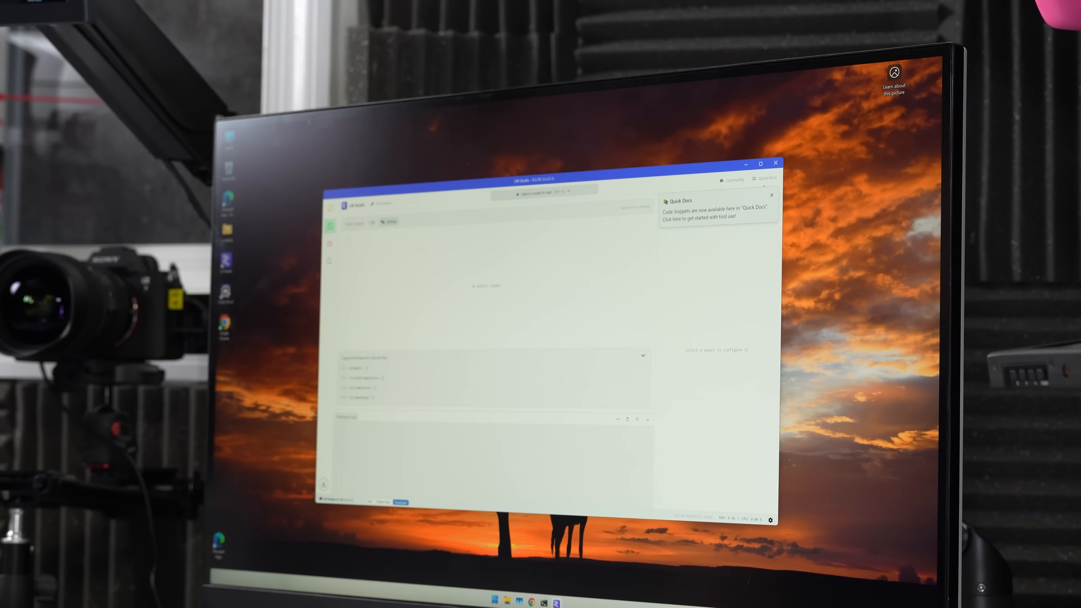
Close the Quick Docs notification in the top-right corner of the chat screen.
{"action": "left_click", "coordinate": [771, 196]}
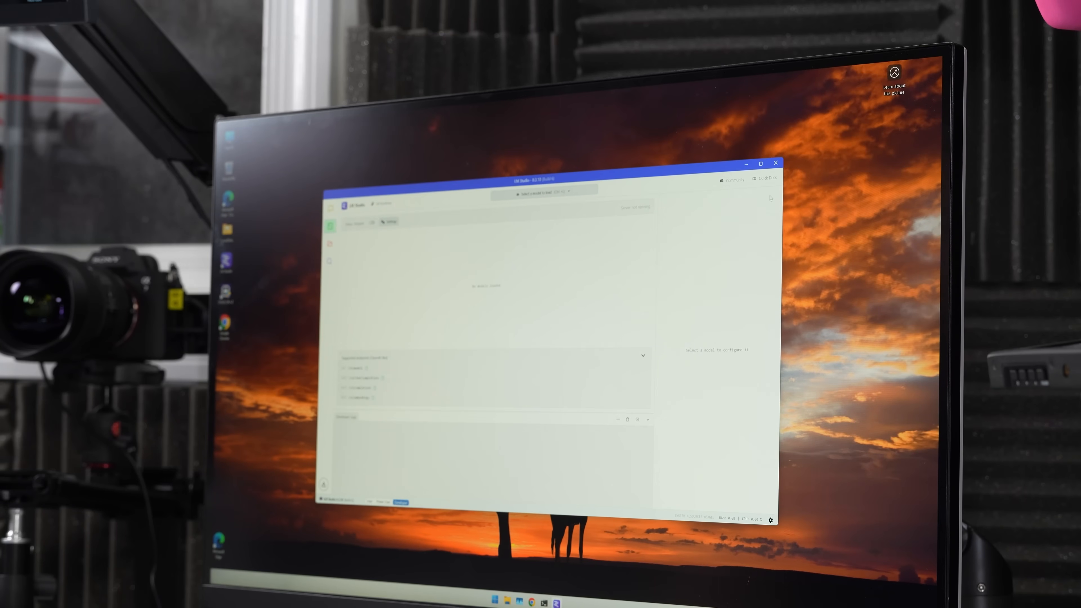